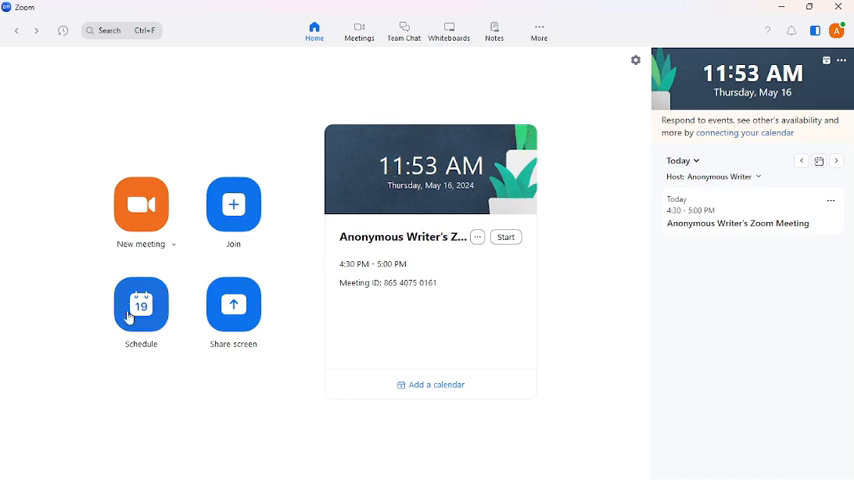
Start scheduling a new meeting from the Zoom Home screen
{"action": "left_click", "coordinate": [140, 310]}
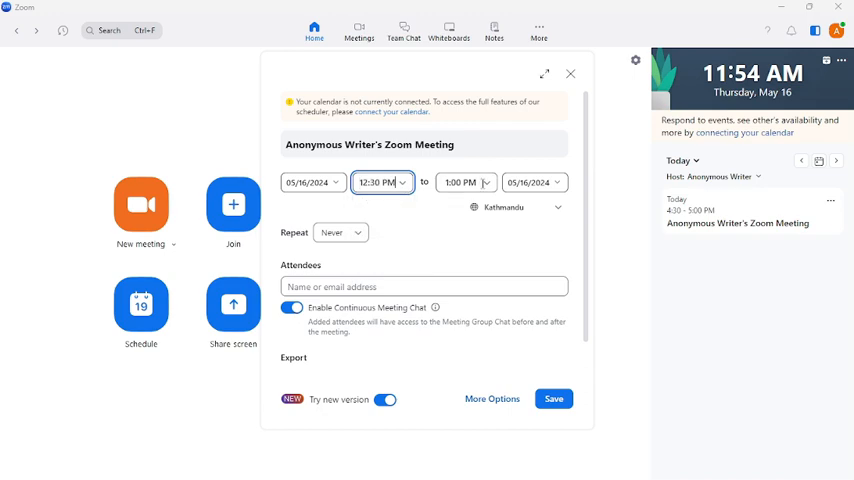
Set the meeting end time to 1:45 PM, triggering the 40-minute limit notice
{"action": "left_click", "coordinate": [466, 182]}
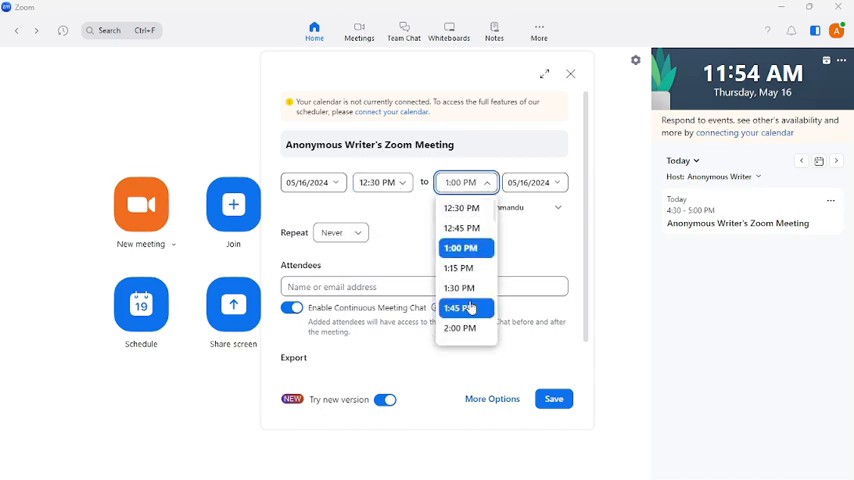
{"action": "left_click", "coordinate": [458, 308]}
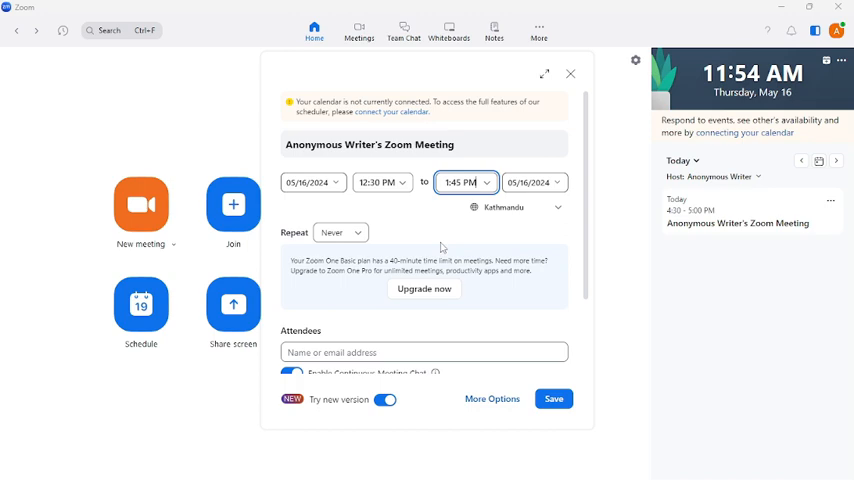
{"action": "mouse_move", "coordinate": [608, 78]}
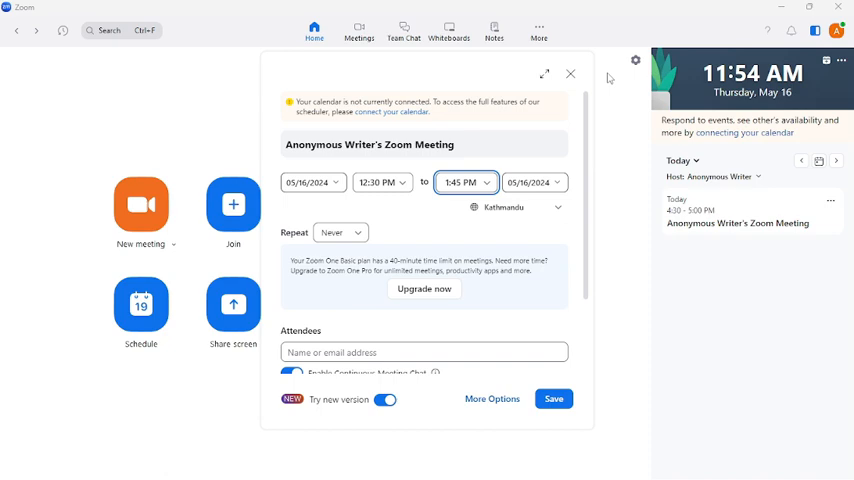
Close the scheduling form and discard the unsaved meeting draft
{"action": "left_click", "coordinate": [570, 72]}
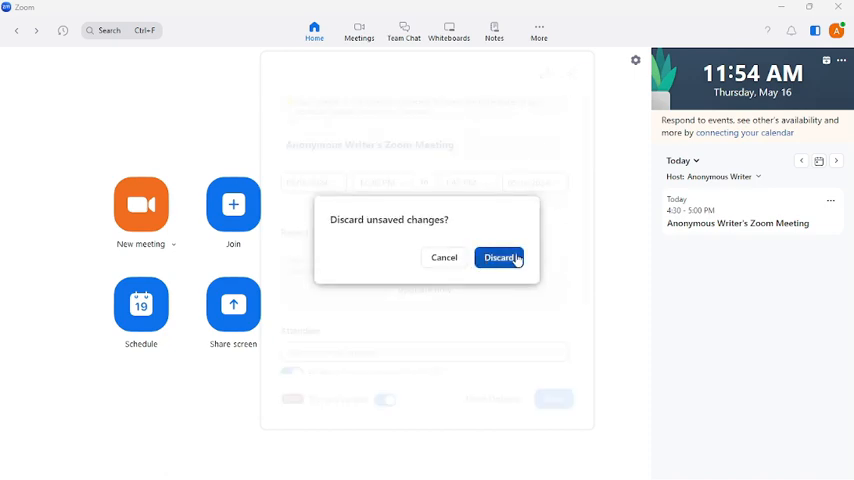
{"action": "left_click", "coordinate": [498, 256]}
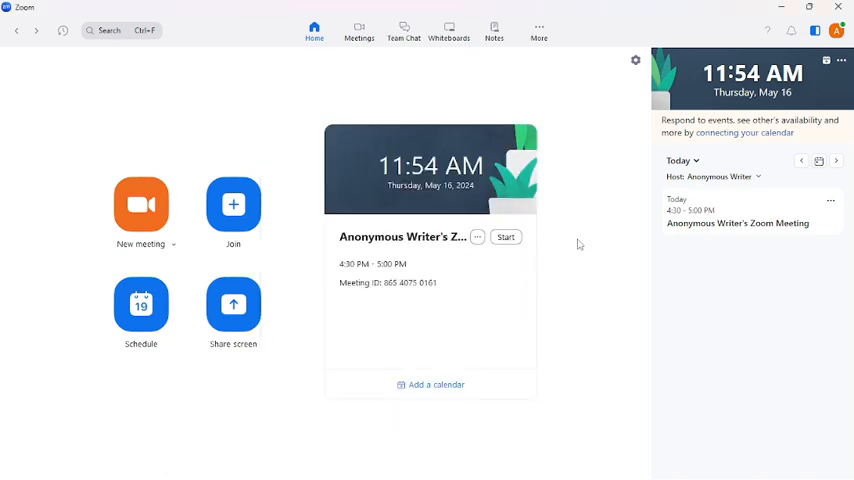